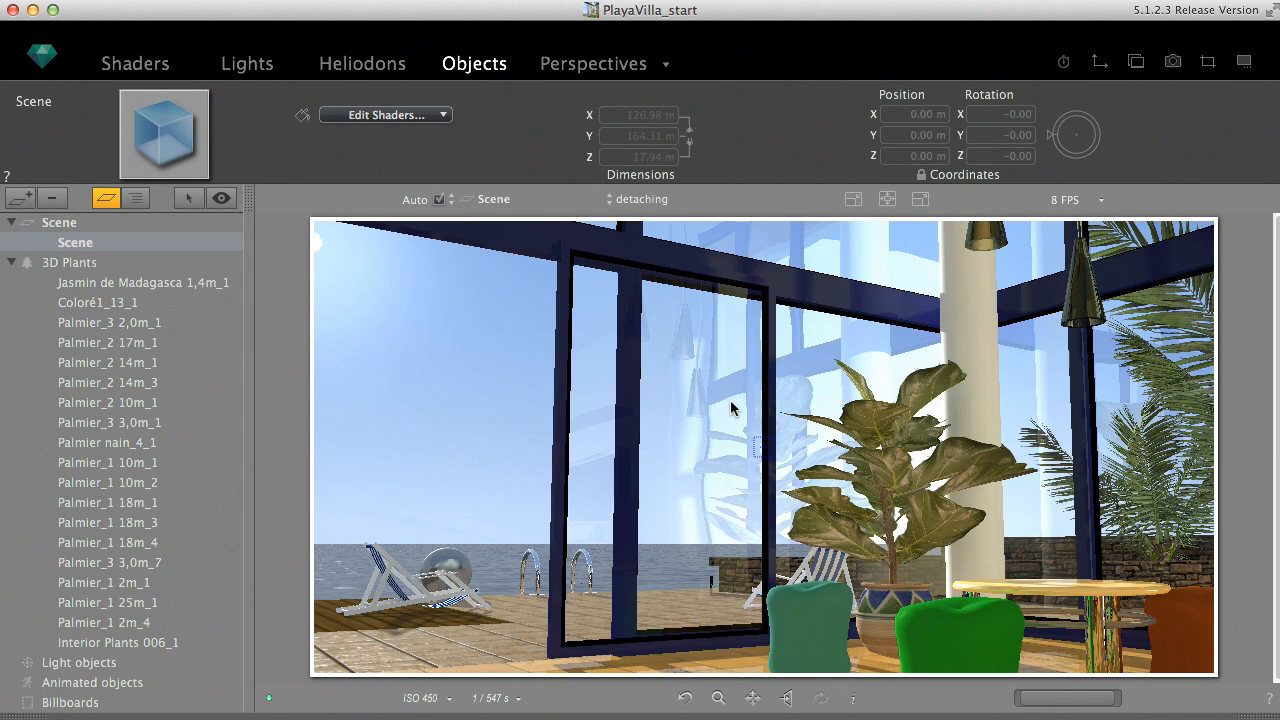
{"action": "mouse_move", "coordinate": [80, 132]}
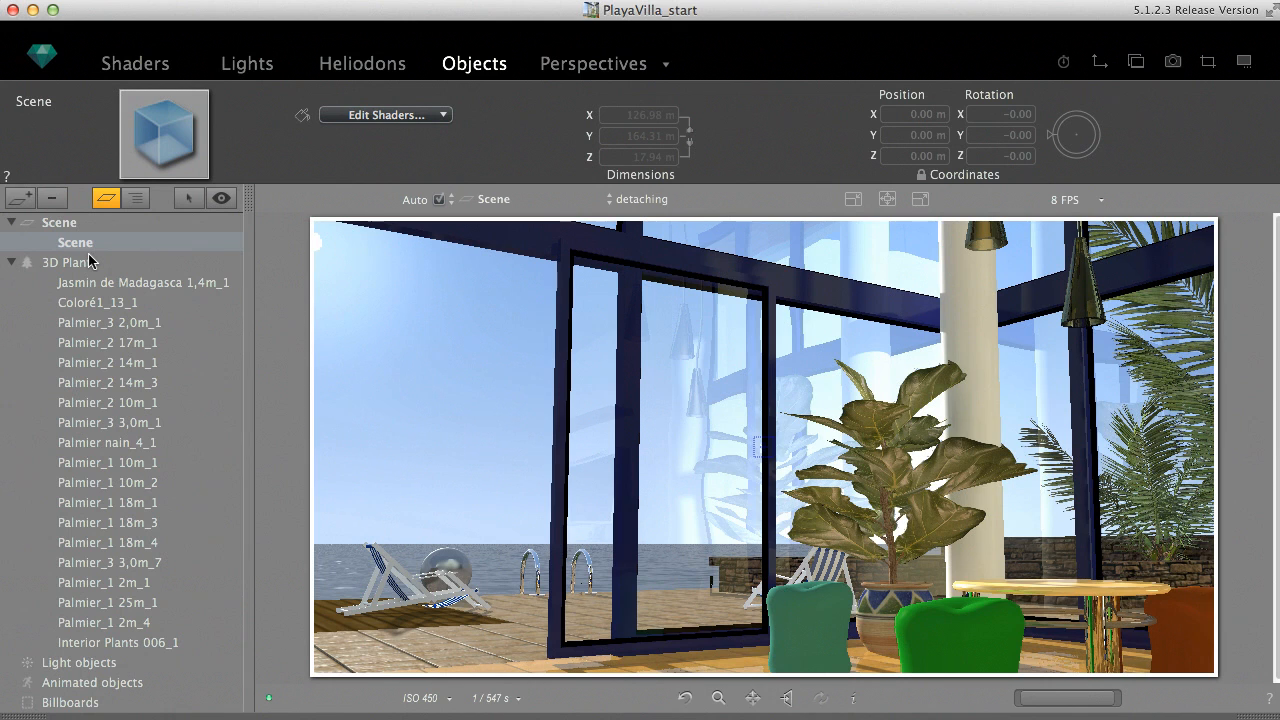
{"action": "mouse_move", "coordinate": [236, 438]}
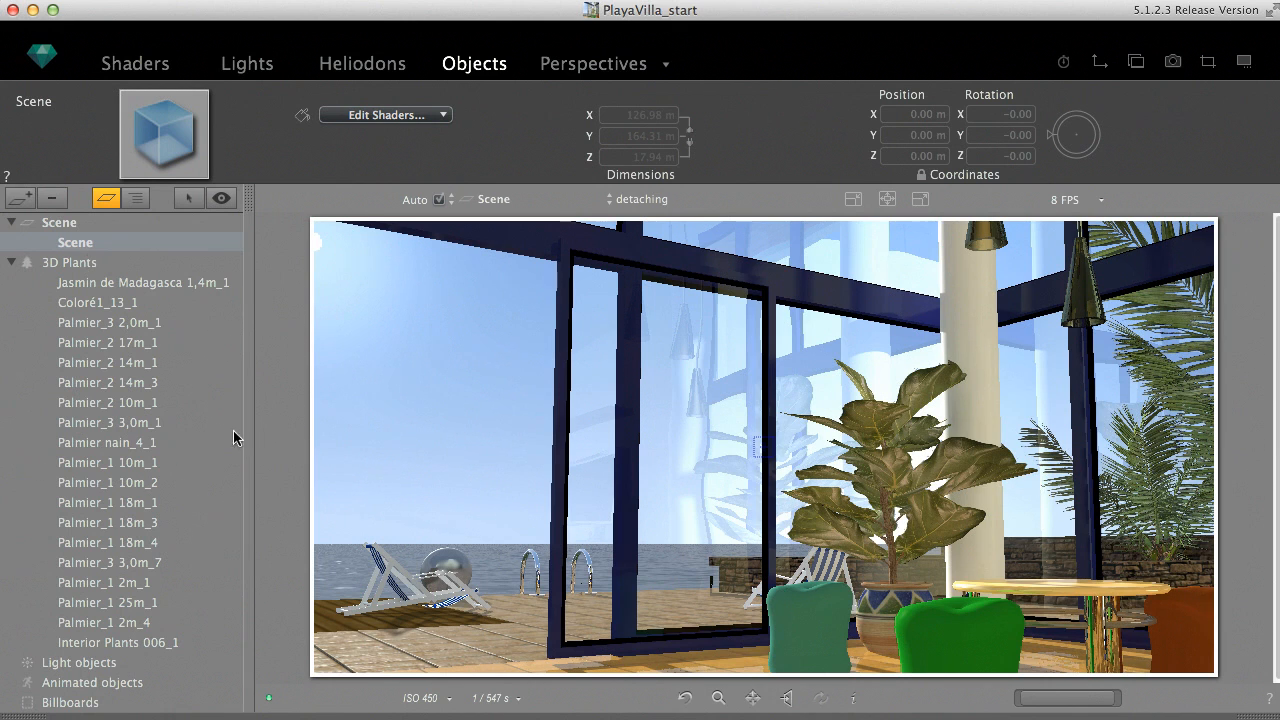
{"action": "mouse_move", "coordinate": [622, 544]}
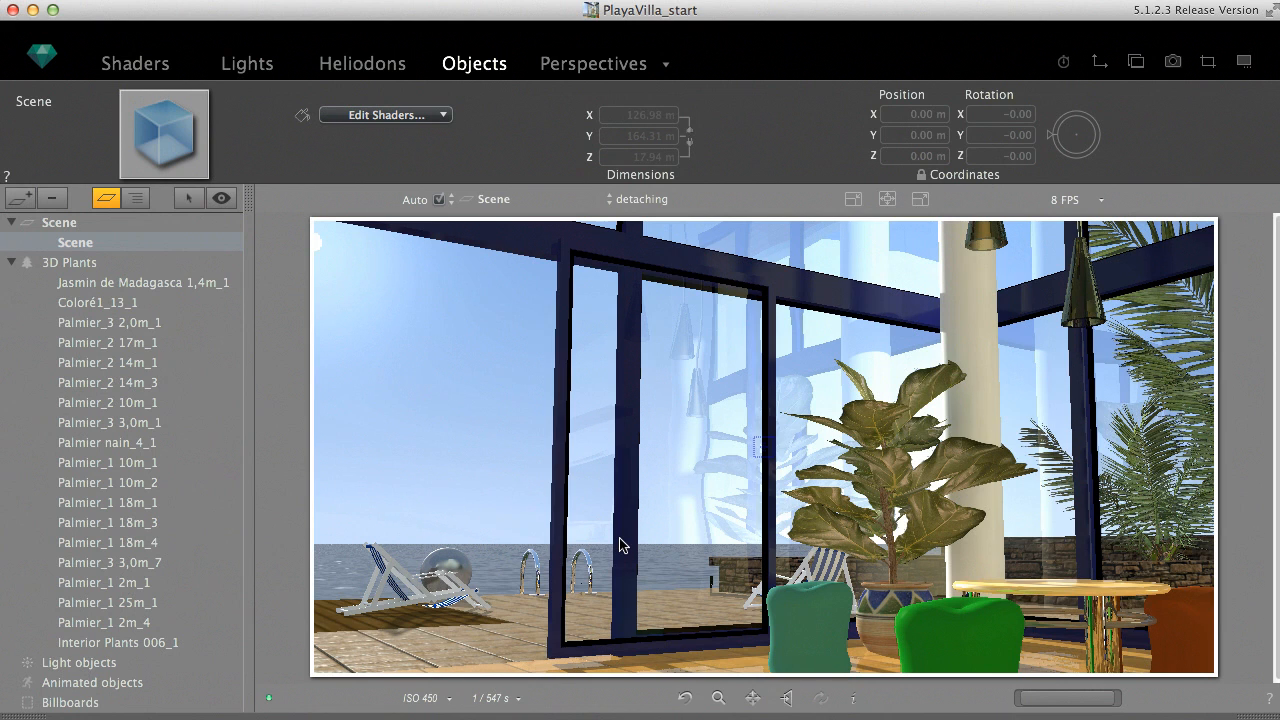
{"action": "mouse_move", "coordinate": [400, 264]}
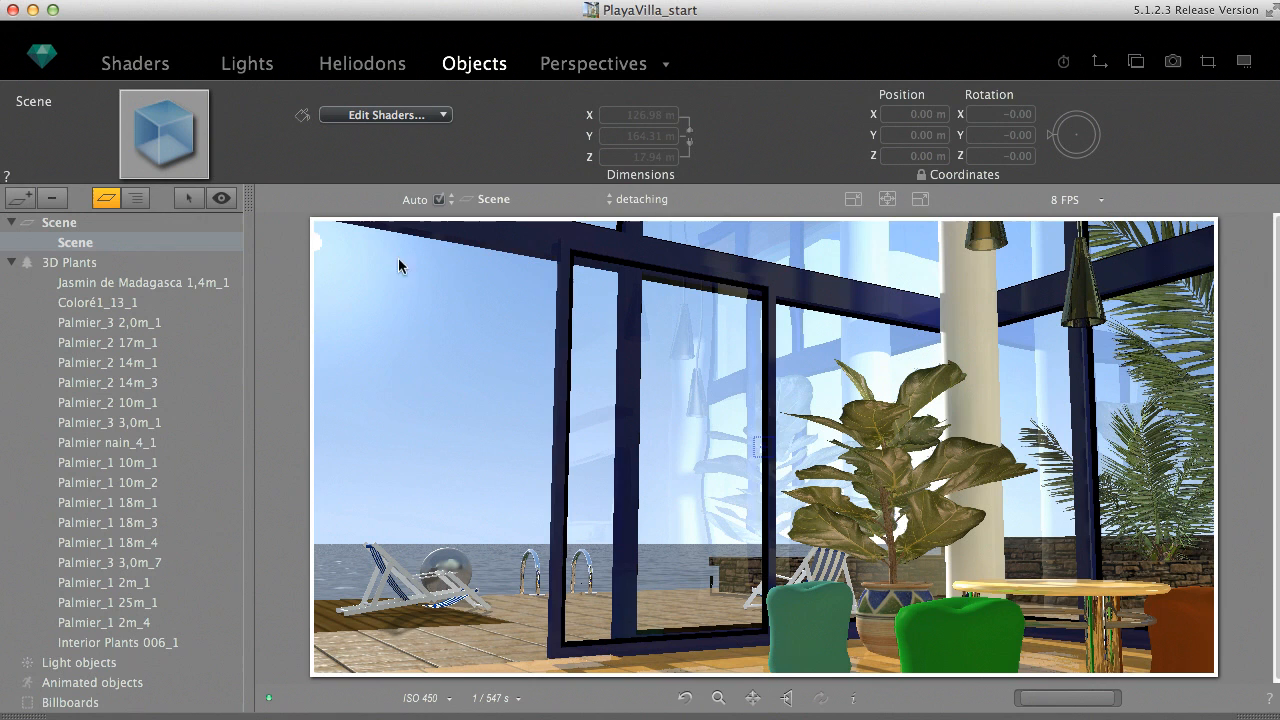
{"action": "mouse_move", "coordinate": [188, 204]}
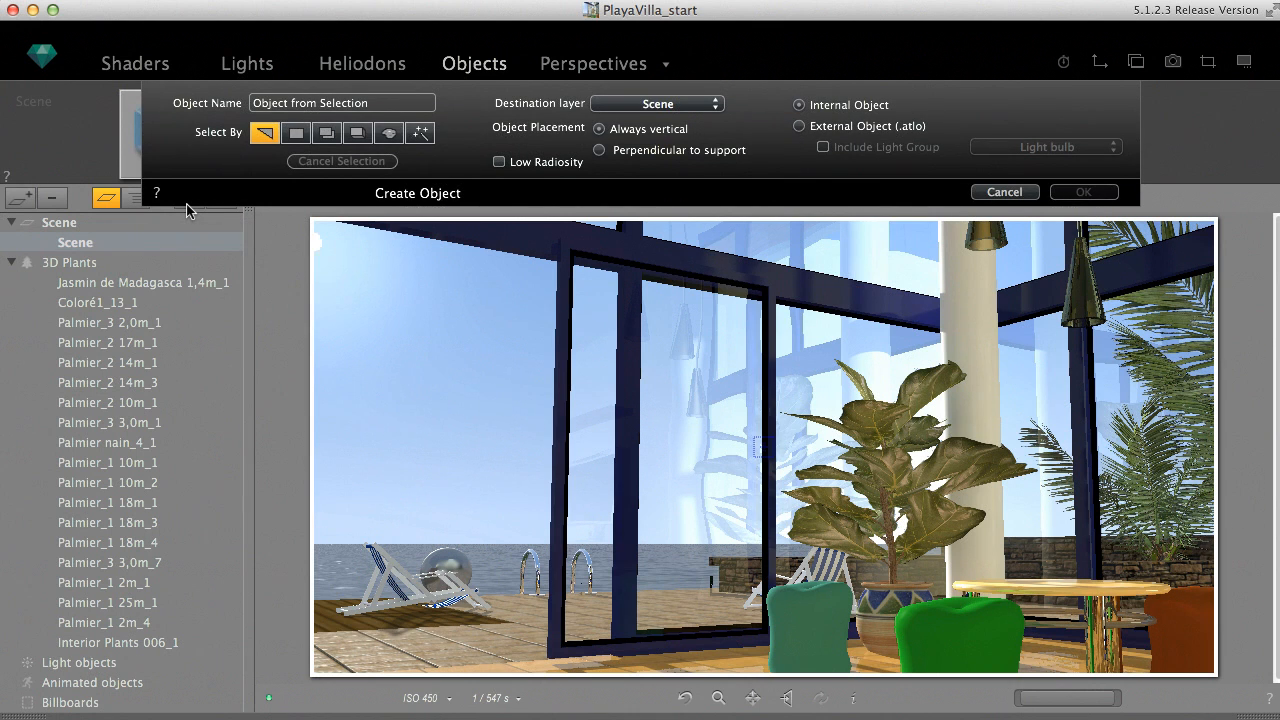
{"action": "mouse_move", "coordinate": [352, 258]}
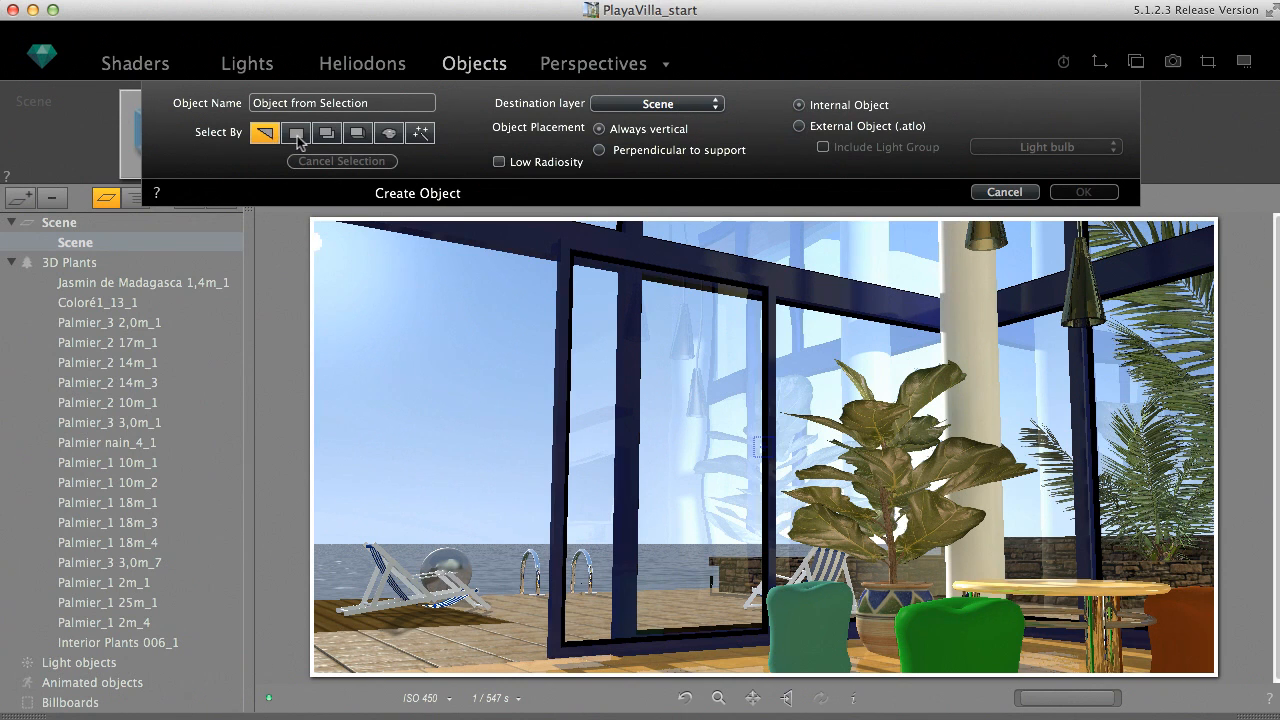
Try the Select By mode buttons and settle on the face-selection mode
{"action": "left_click", "coordinate": [326, 132]}
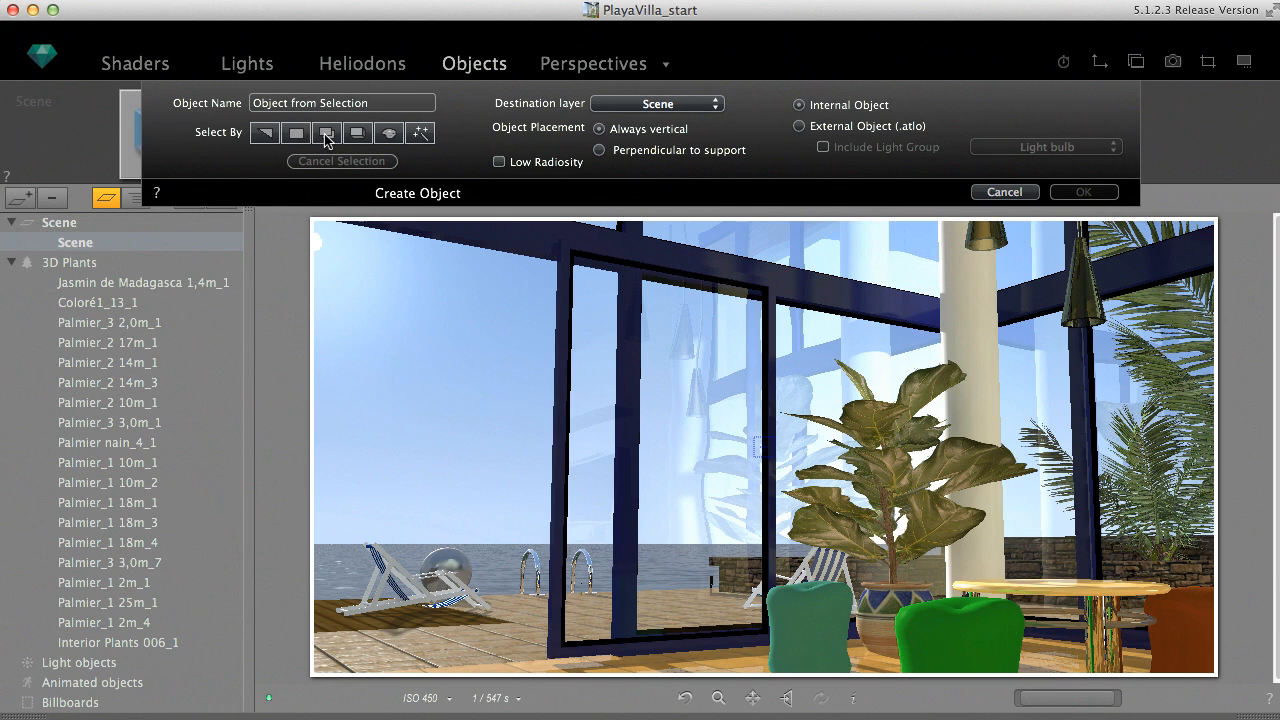
{"action": "left_click", "coordinate": [356, 132]}
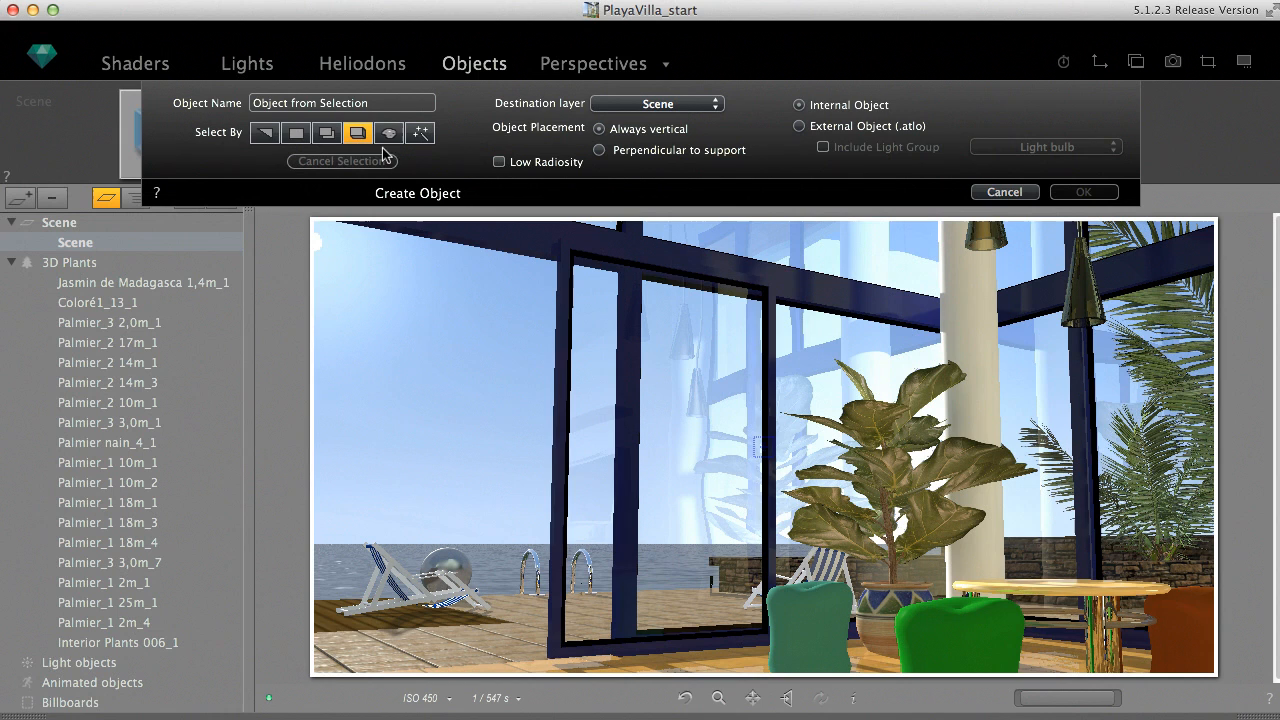
{"action": "left_click", "coordinate": [388, 132]}
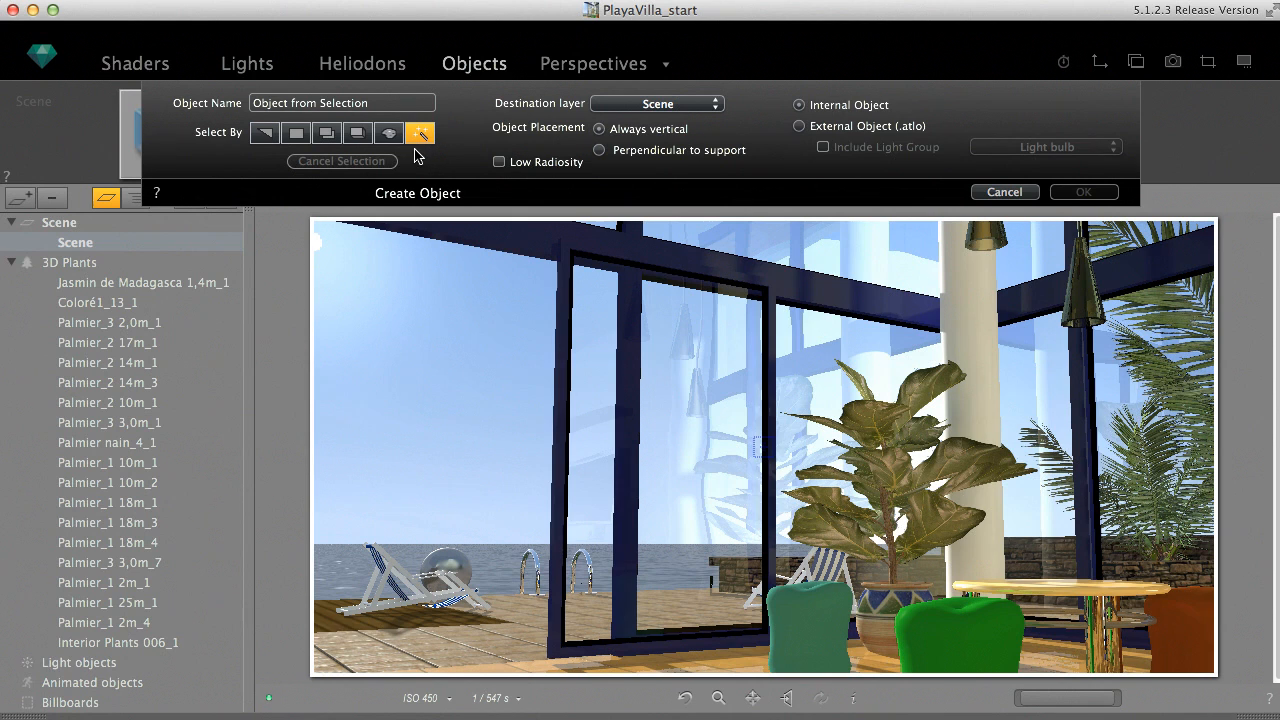
{"action": "left_click", "coordinate": [356, 132]}
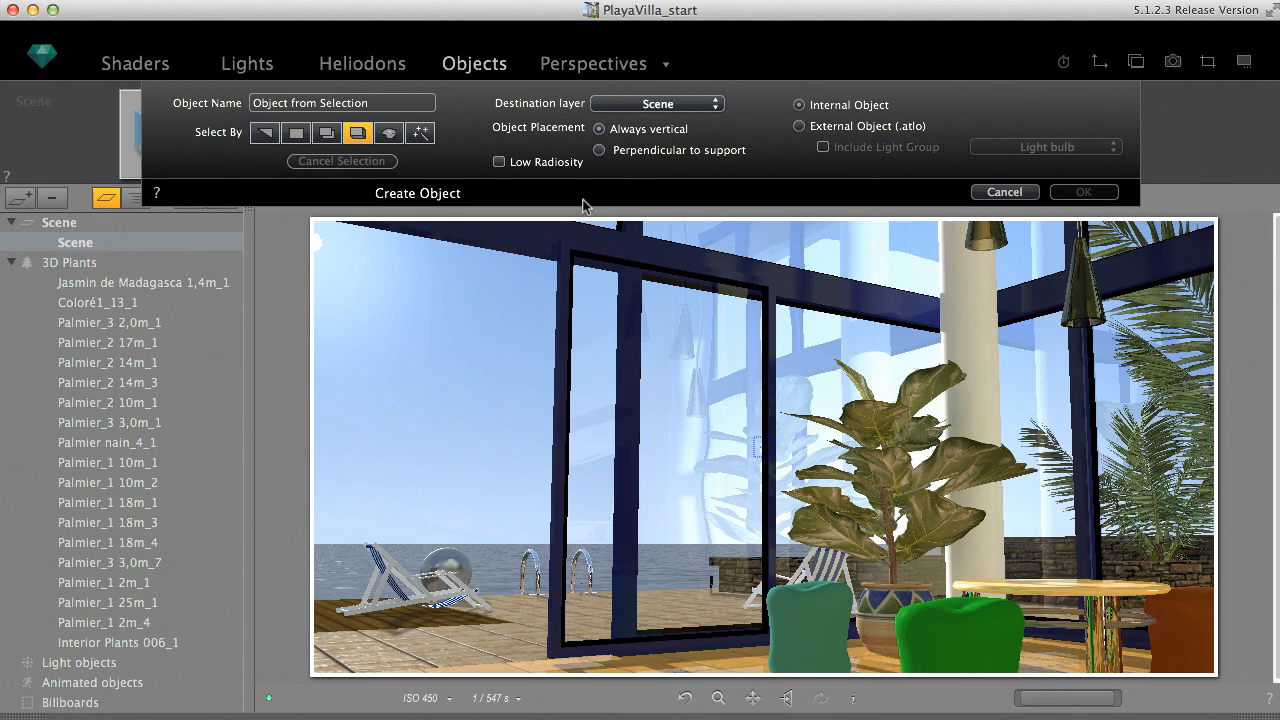
{"action": "mouse_move", "coordinate": [656, 436]}
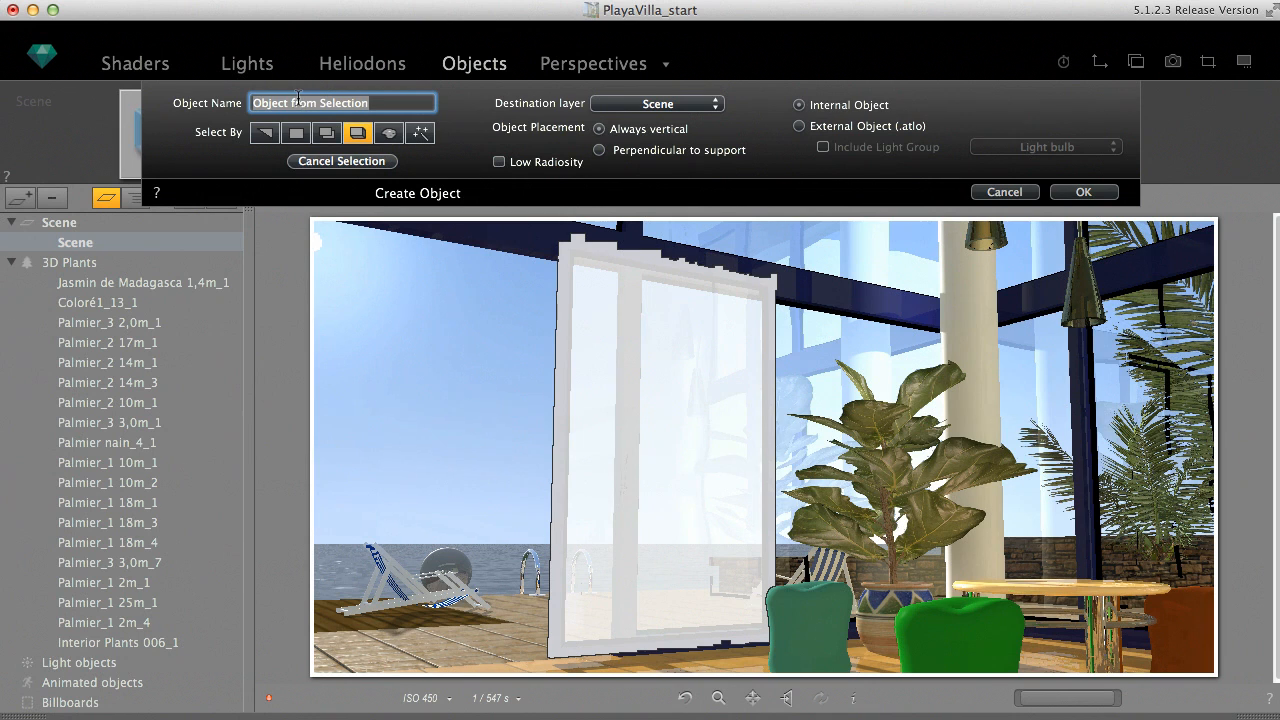
Name the object Windopane on the Objects layer, perpendicular to support, with Low Radiosity on
{"action": "type", "text": "Windopane"}
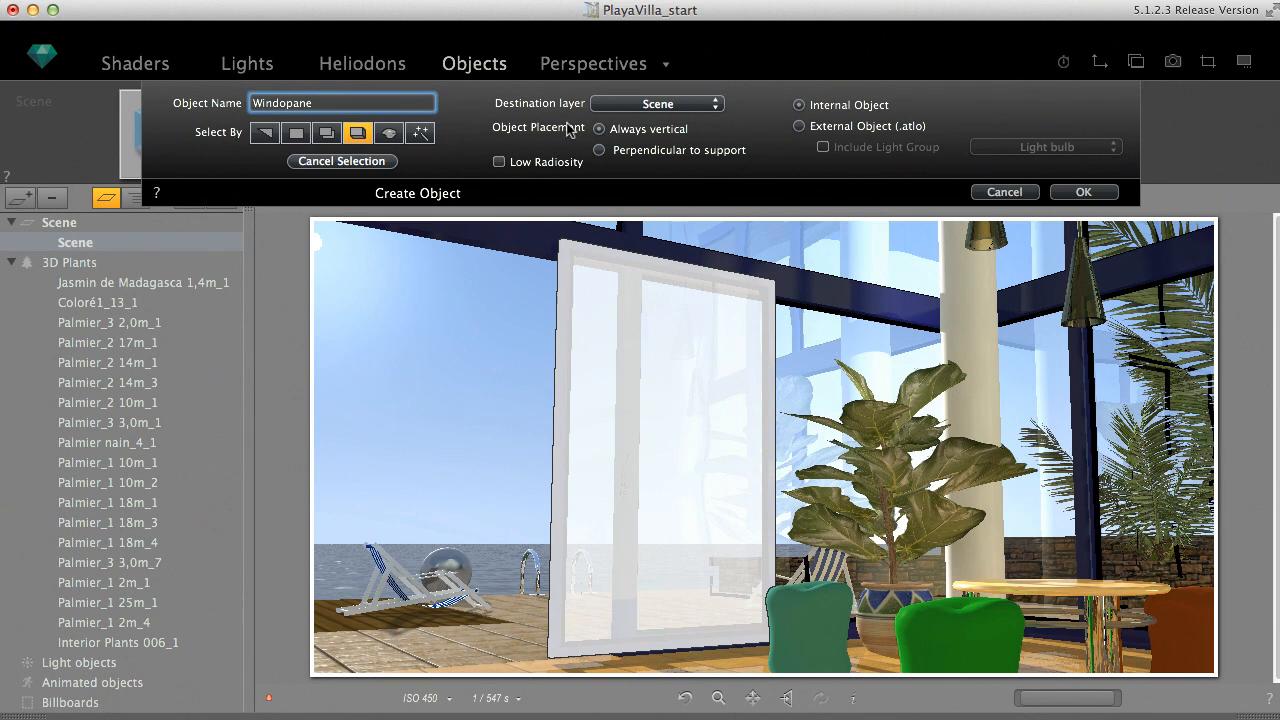
{"action": "left_click", "coordinate": [656, 104]}
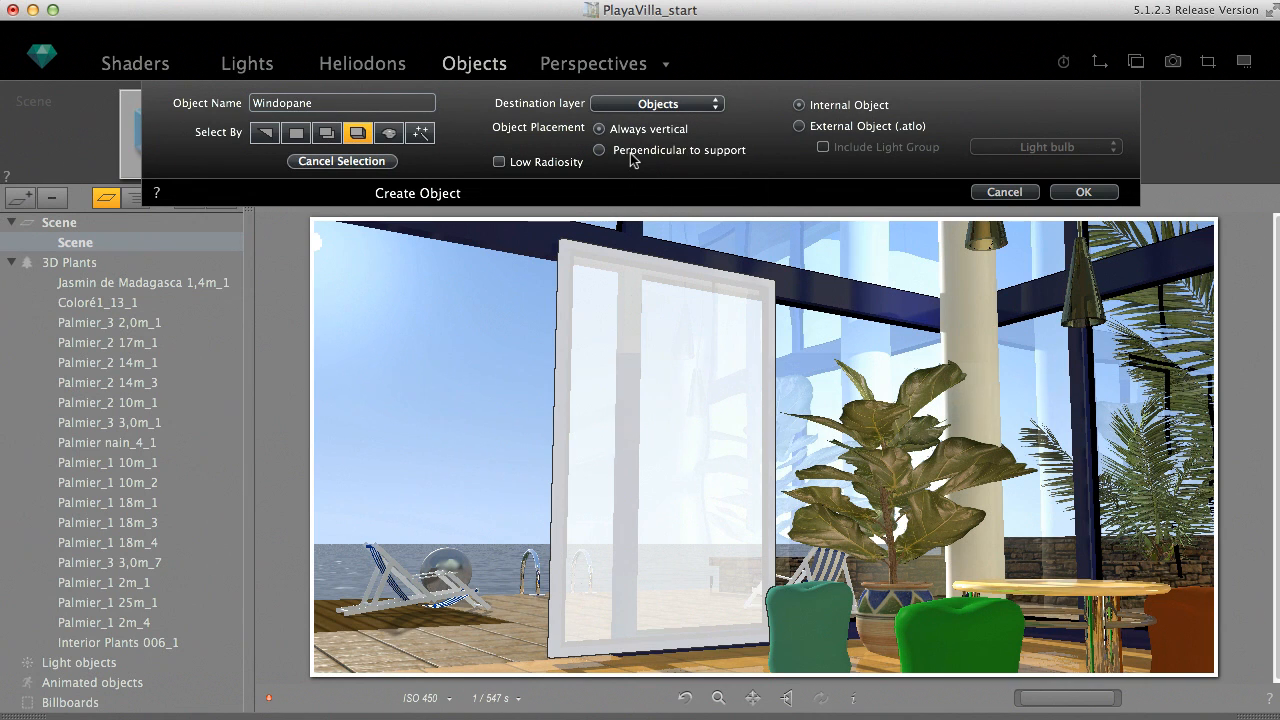
{"action": "mouse_move", "coordinate": [634, 160]}
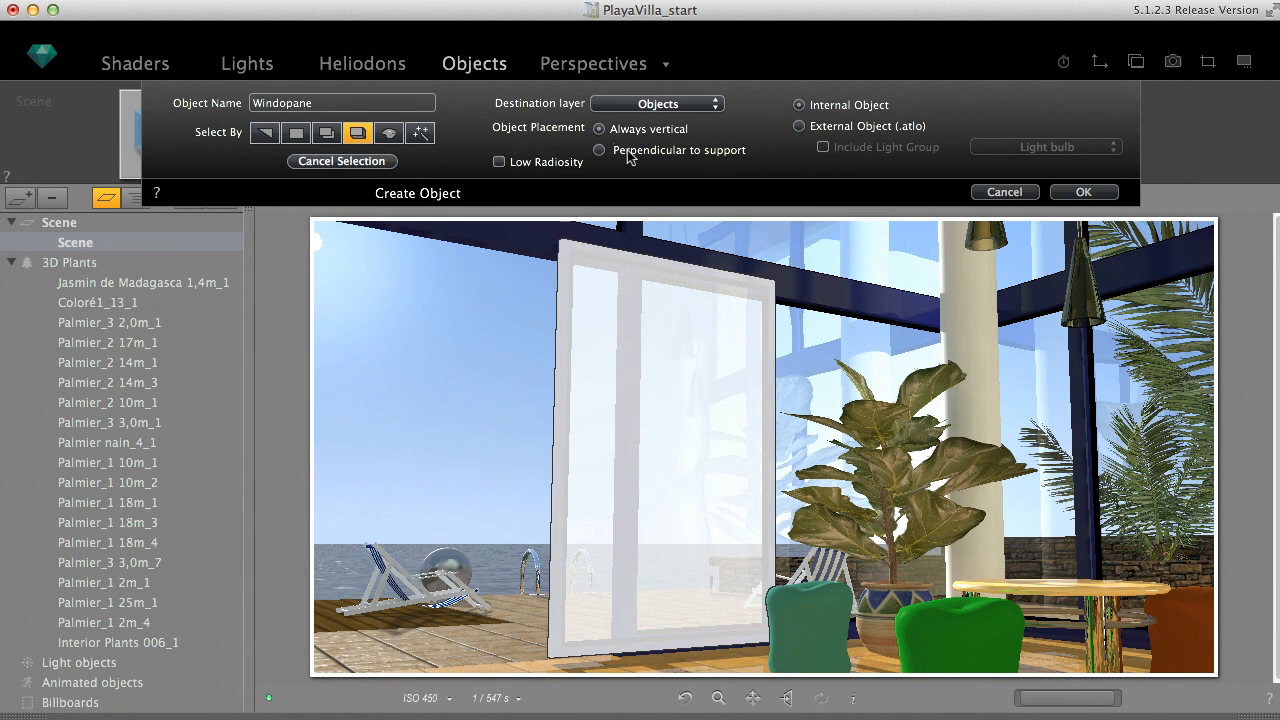
{"action": "left_click", "coordinate": [600, 150]}
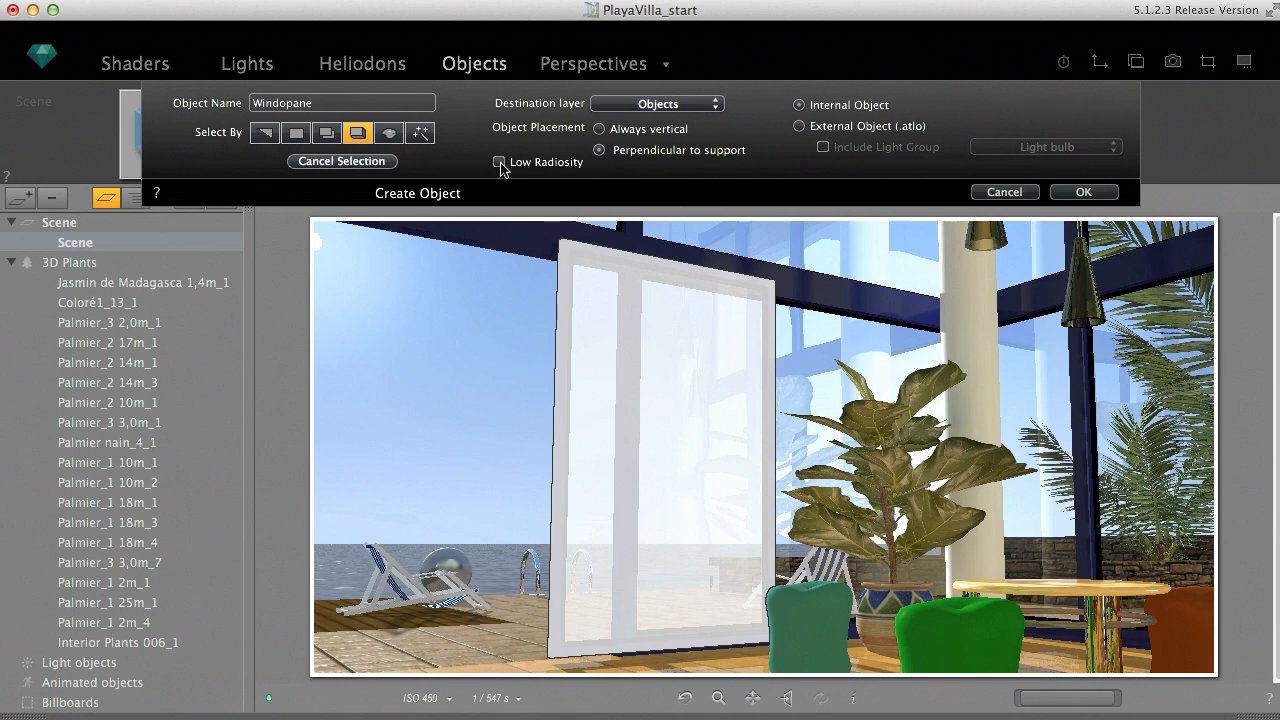
{"action": "left_click", "coordinate": [498, 162]}
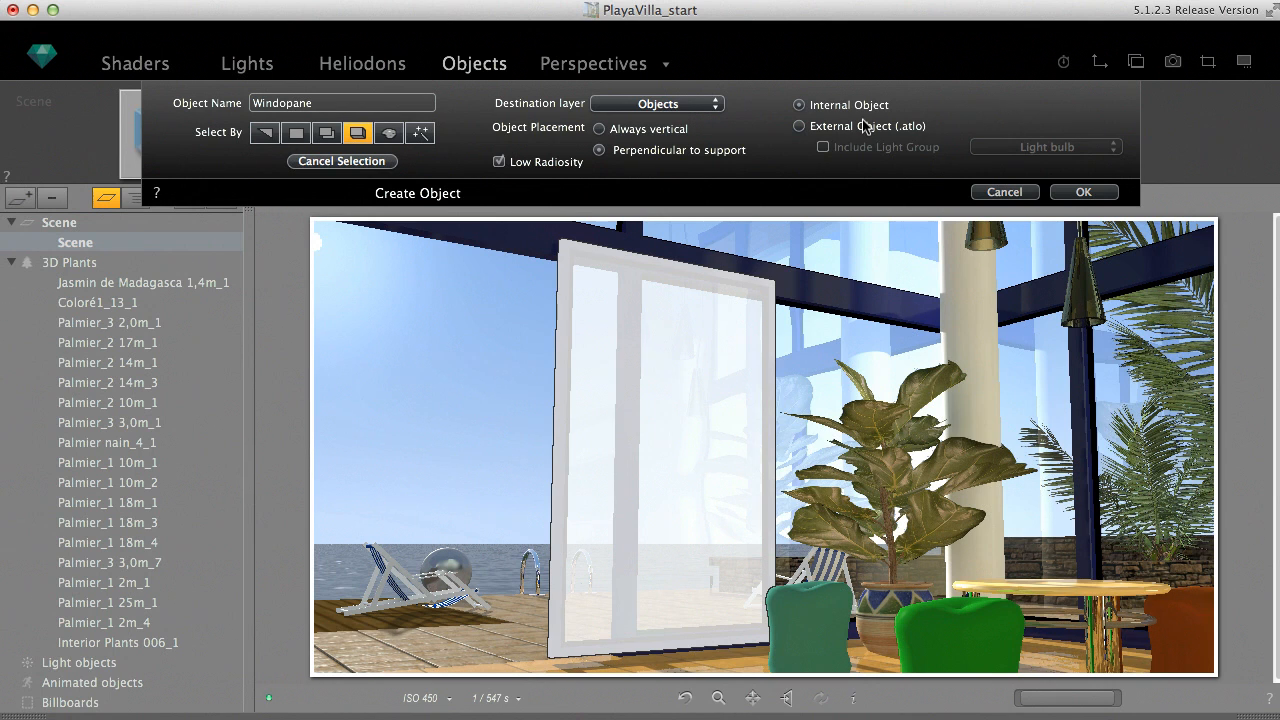
{"action": "mouse_move", "coordinate": [864, 126]}
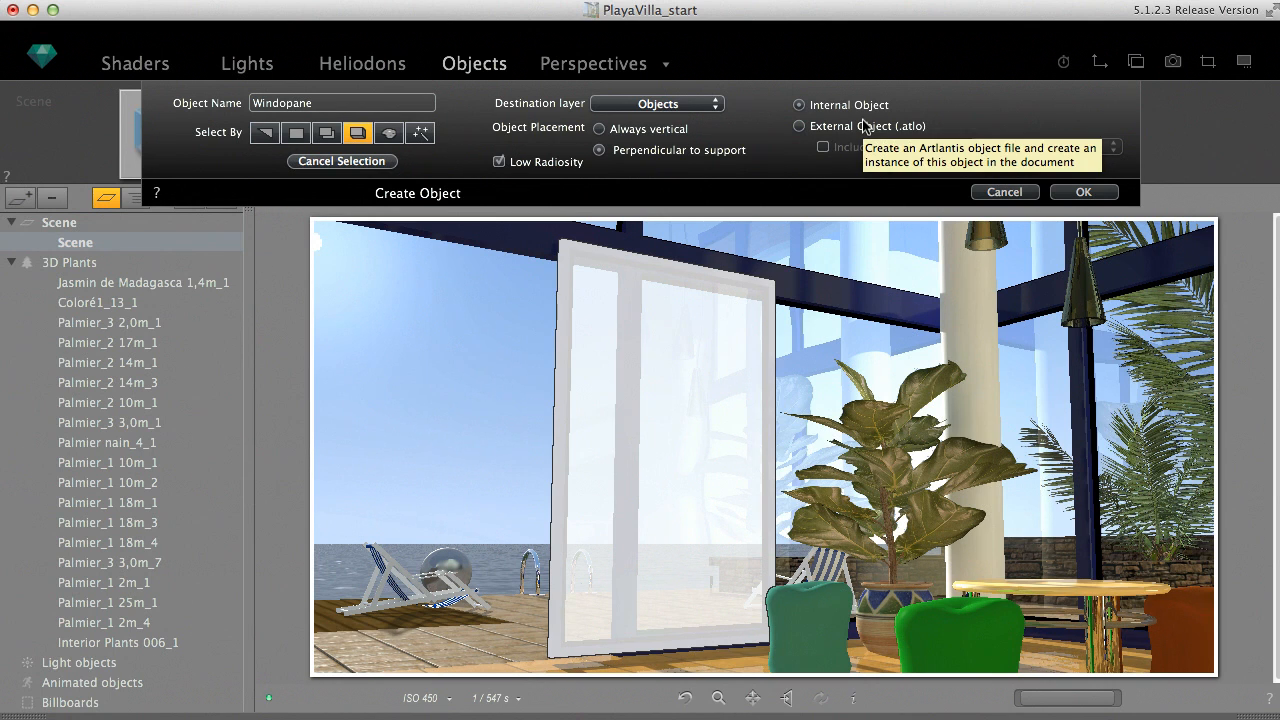
{"action": "left_click", "coordinate": [800, 124]}
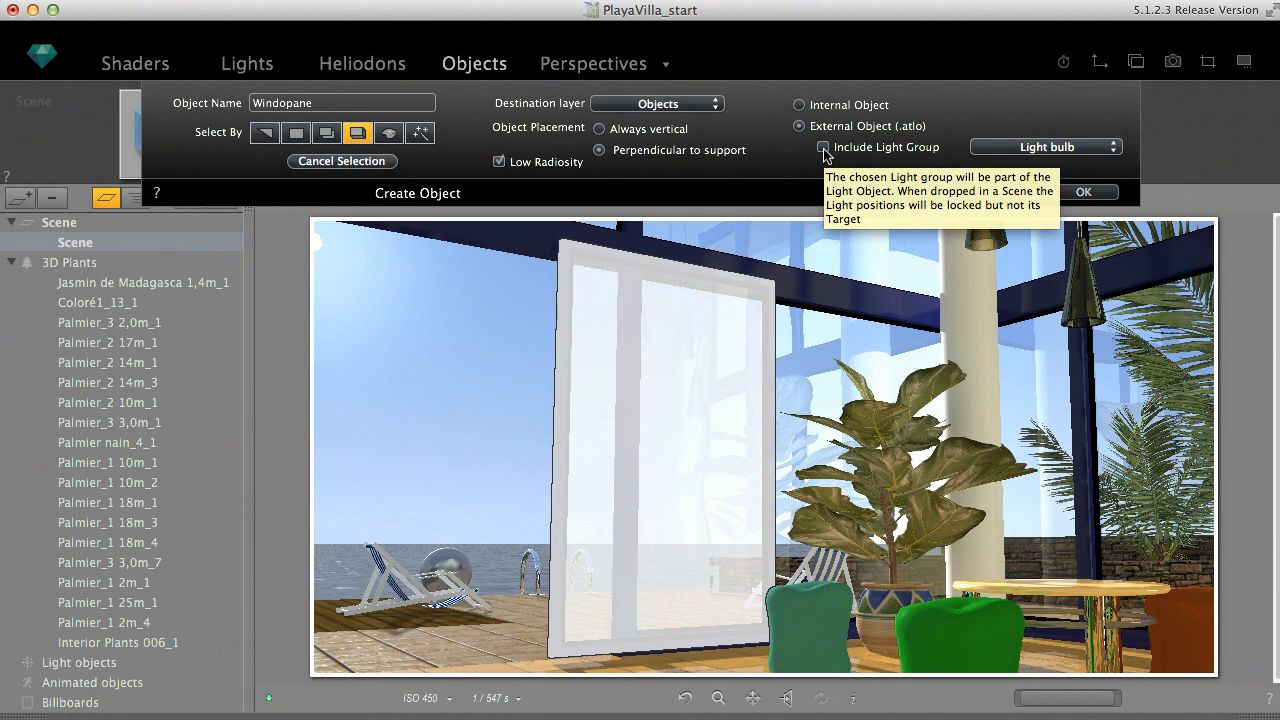
{"action": "left_click", "coordinate": [1044, 146]}
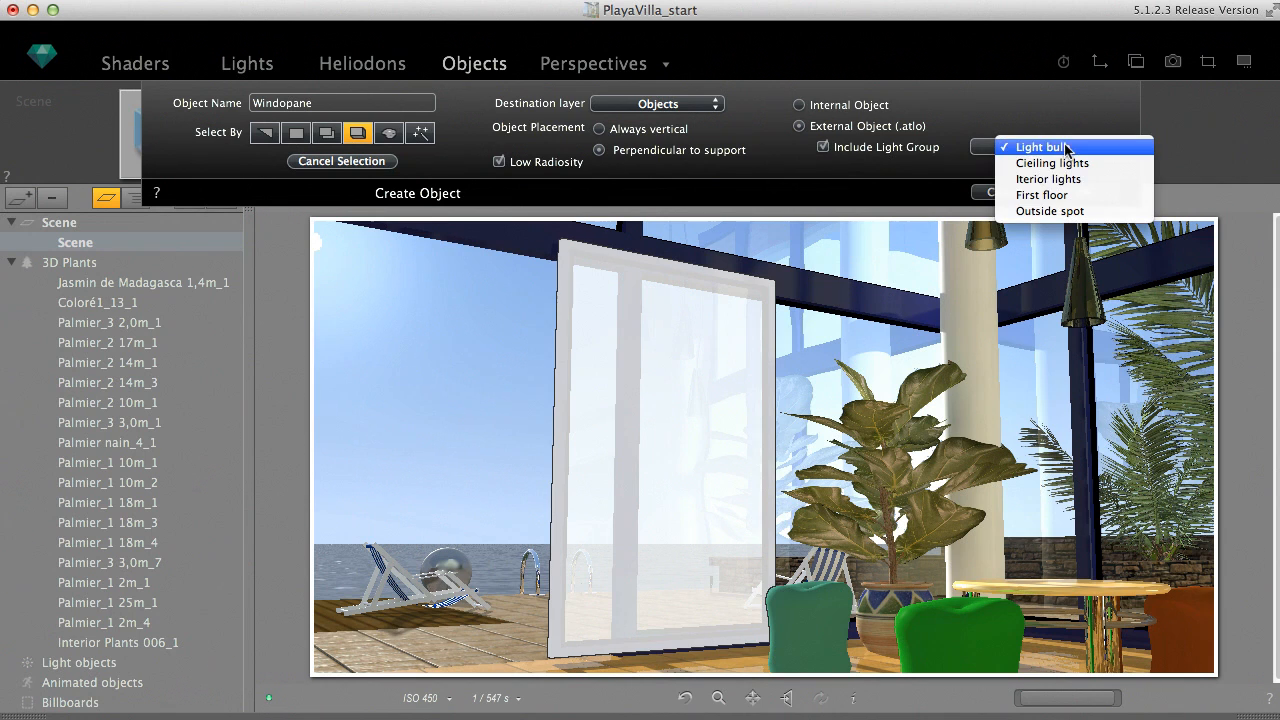
{"action": "mouse_move", "coordinate": [1070, 218]}
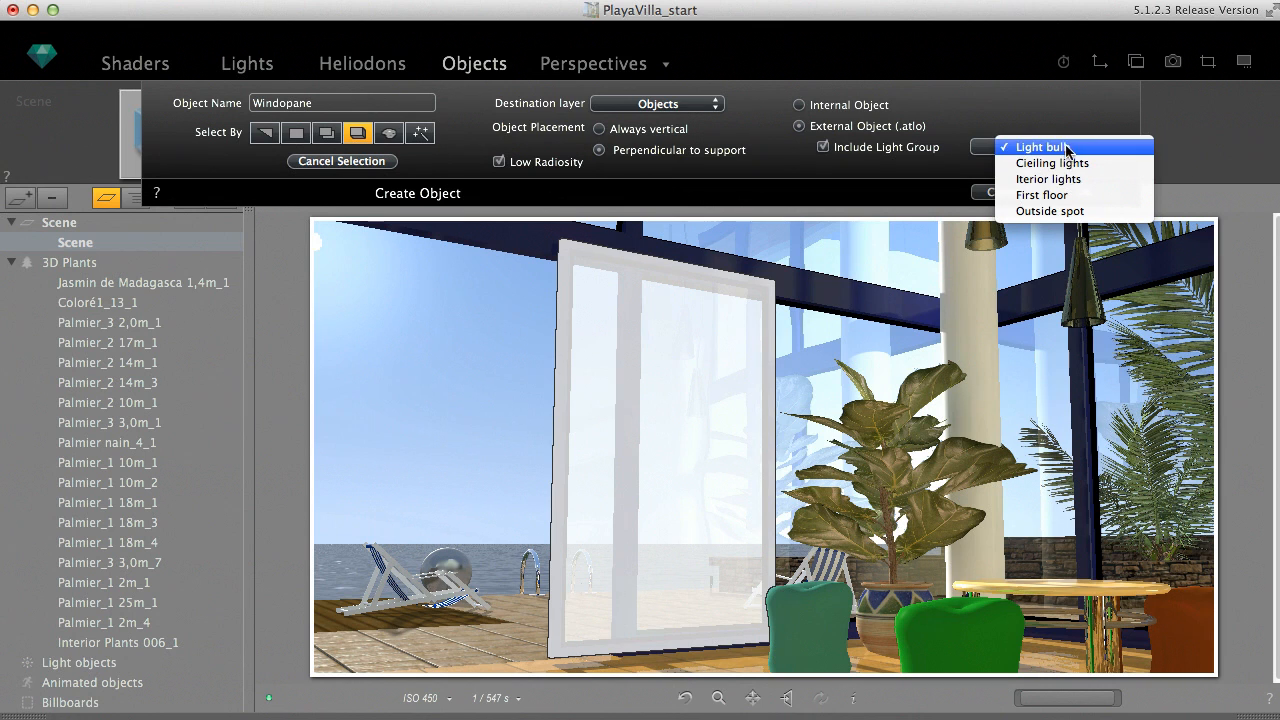
{"action": "left_click", "coordinate": [1052, 146]}
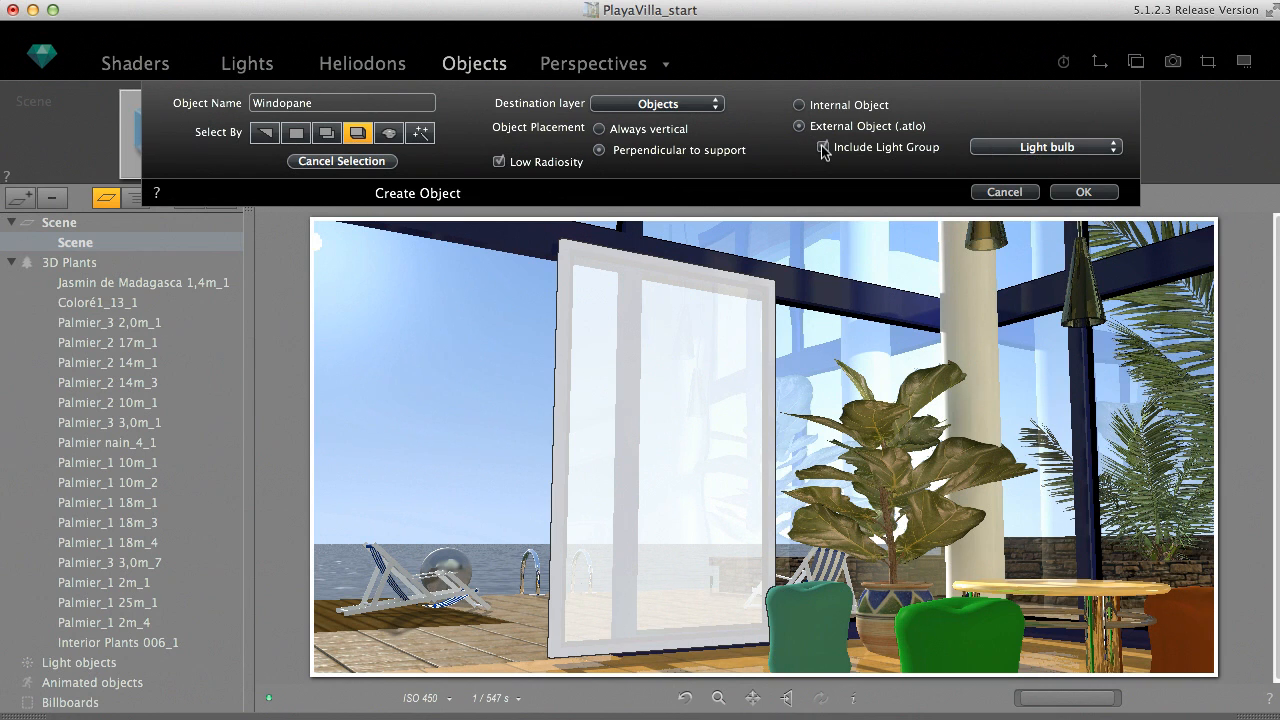
{"action": "left_click", "coordinate": [800, 104]}
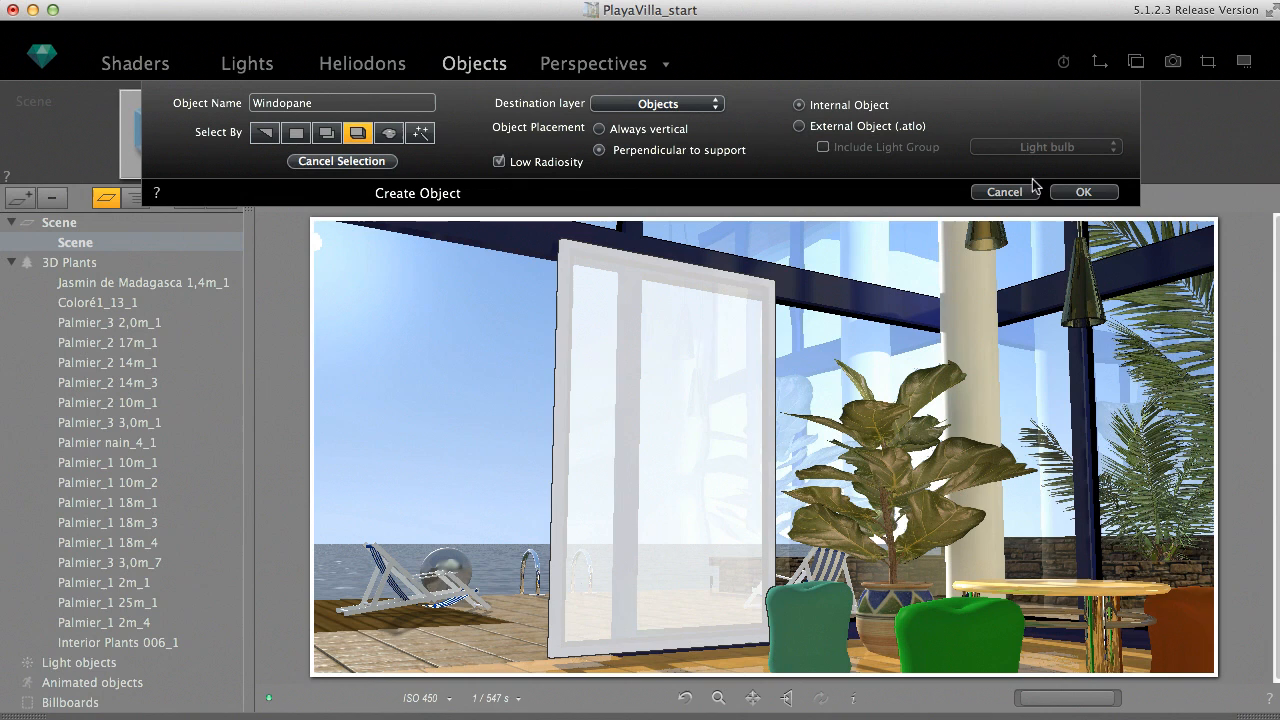
{"action": "left_click", "coordinate": [1084, 192]}
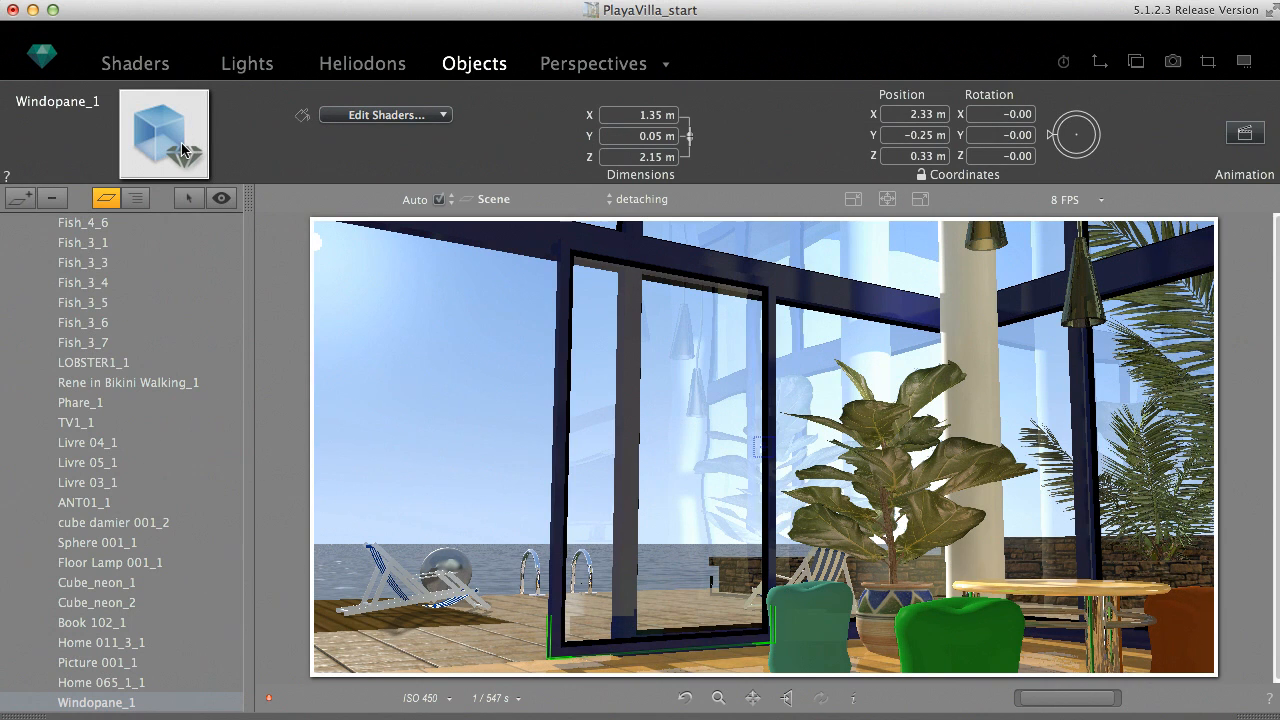
{"action": "mouse_move", "coordinate": [184, 148]}
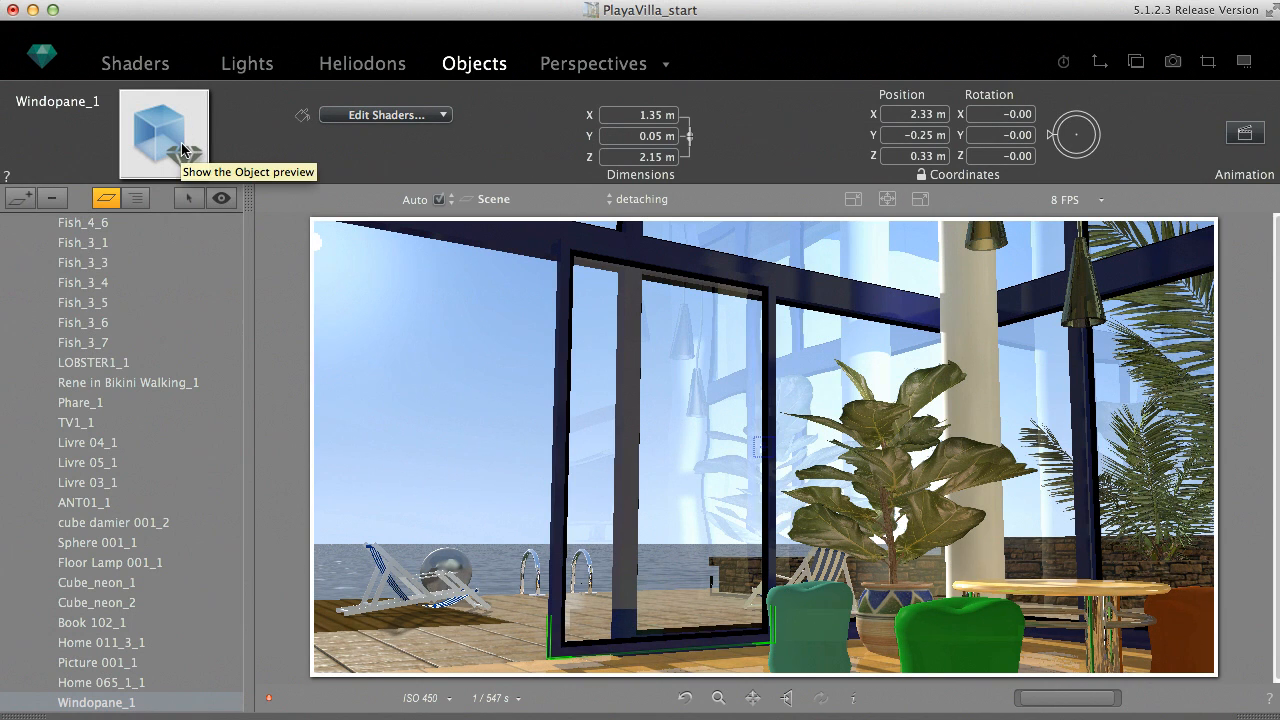